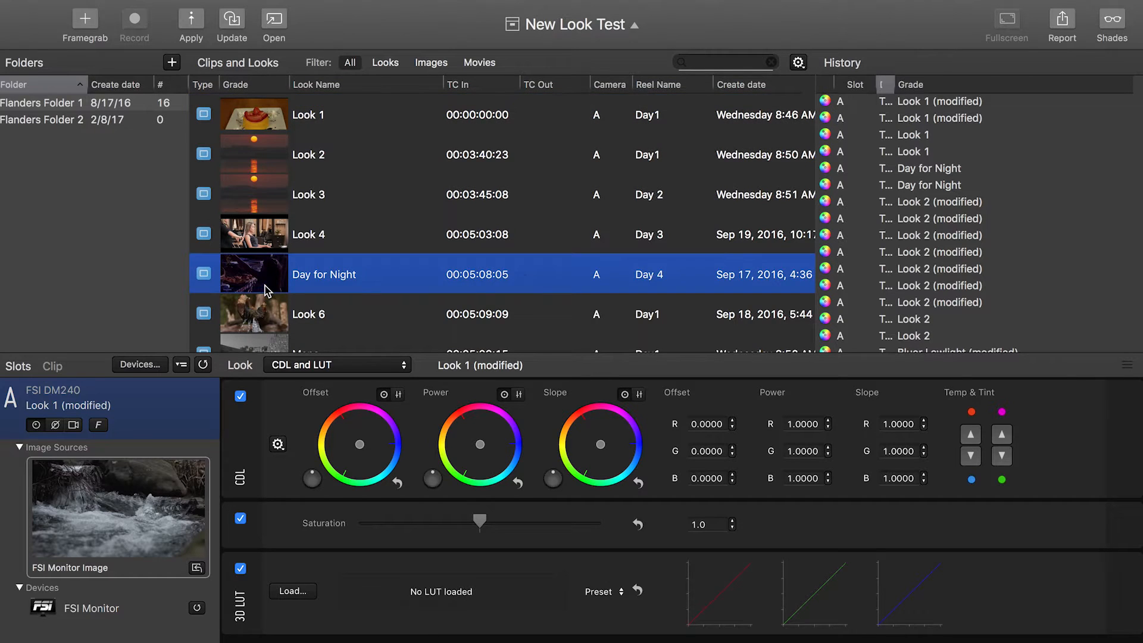
Store the Day for Night look permanently in FSI DM240 memory position 1
{"action": "right_click", "coordinate": [329, 274]}
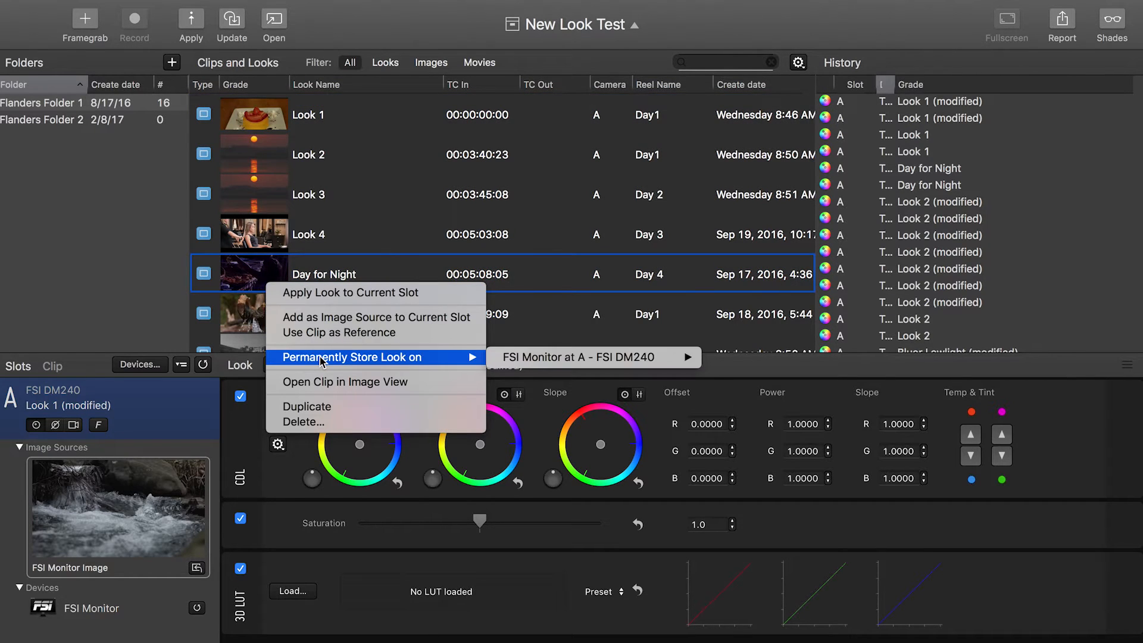
{"action": "mouse_move", "coordinate": [524, 363]}
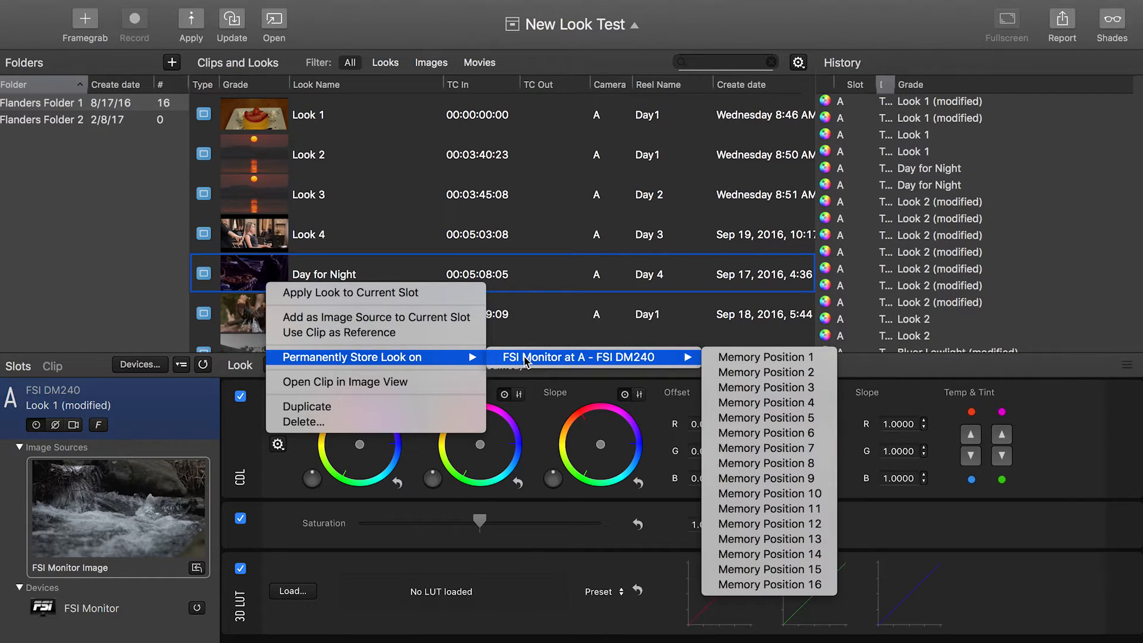
{"action": "mouse_move", "coordinate": [767, 356]}
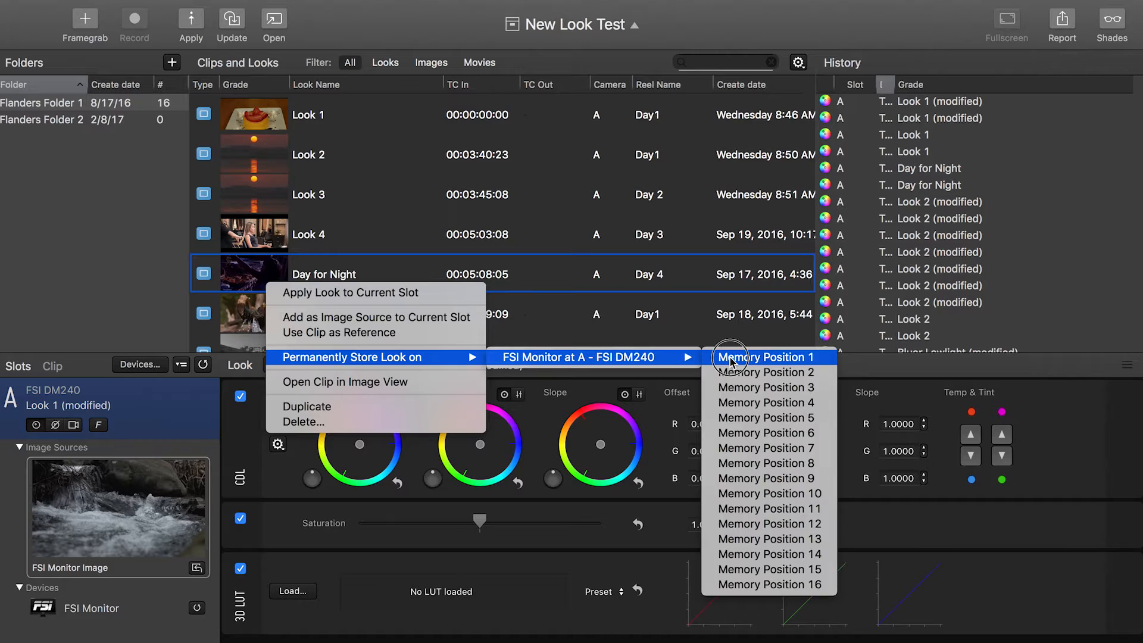
{"action": "left_click", "coordinate": [766, 357]}
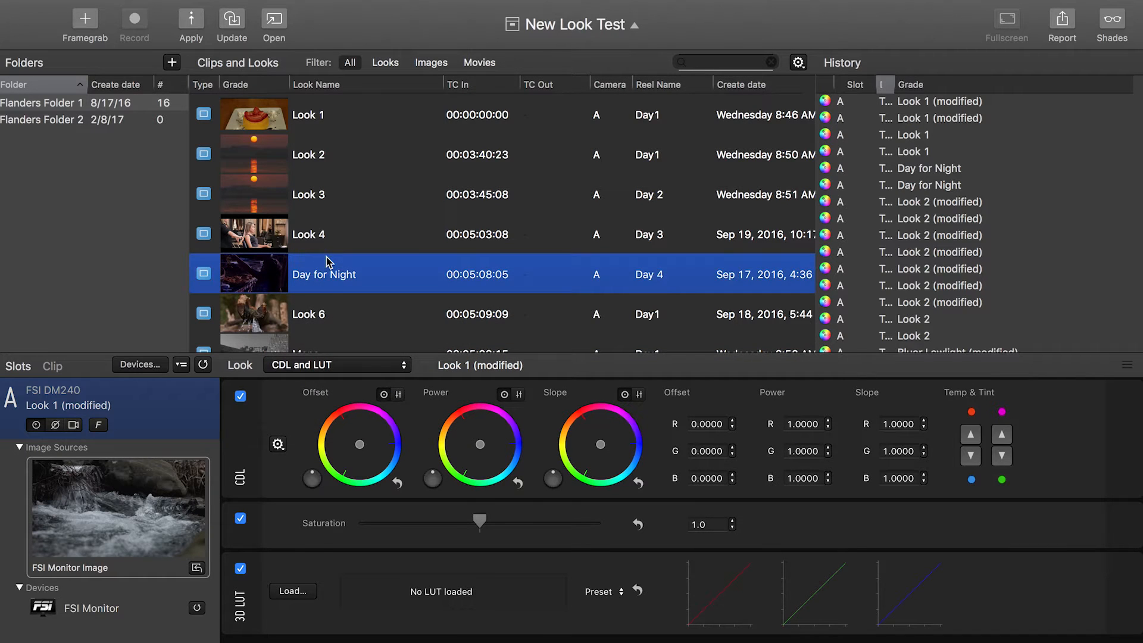
Bring up the store-look actions for the Mono look in the clip list
{"action": "scroll", "scroll_direction": "down", "scroll_amount": 3}
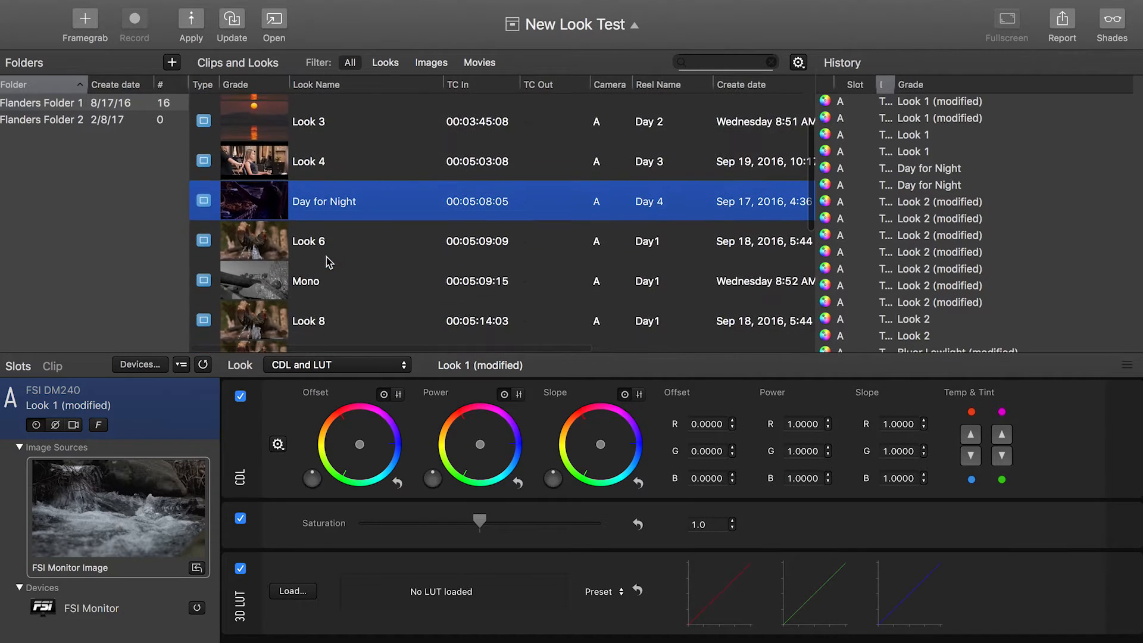
{"action": "right_click", "coordinate": [328, 281]}
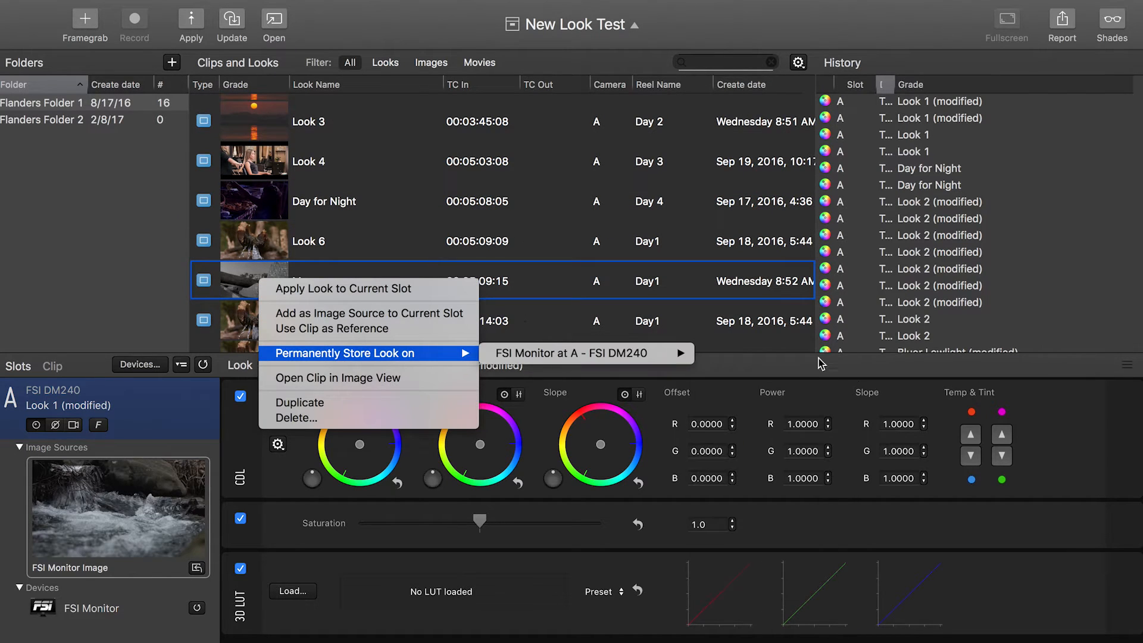
{"action": "mouse_move", "coordinate": [584, 353]}
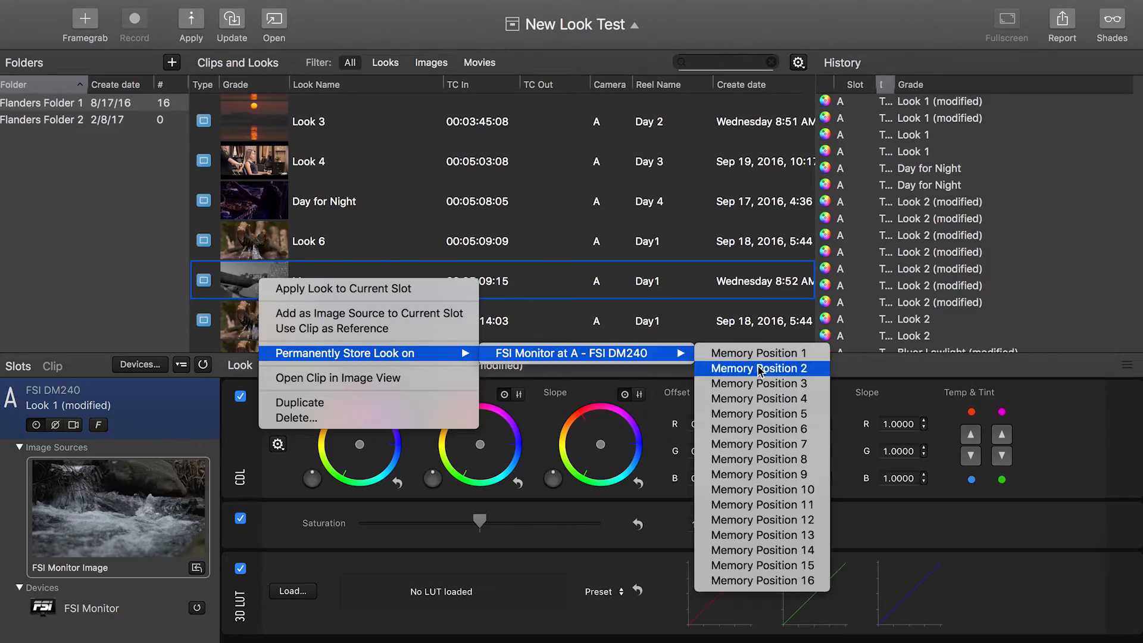